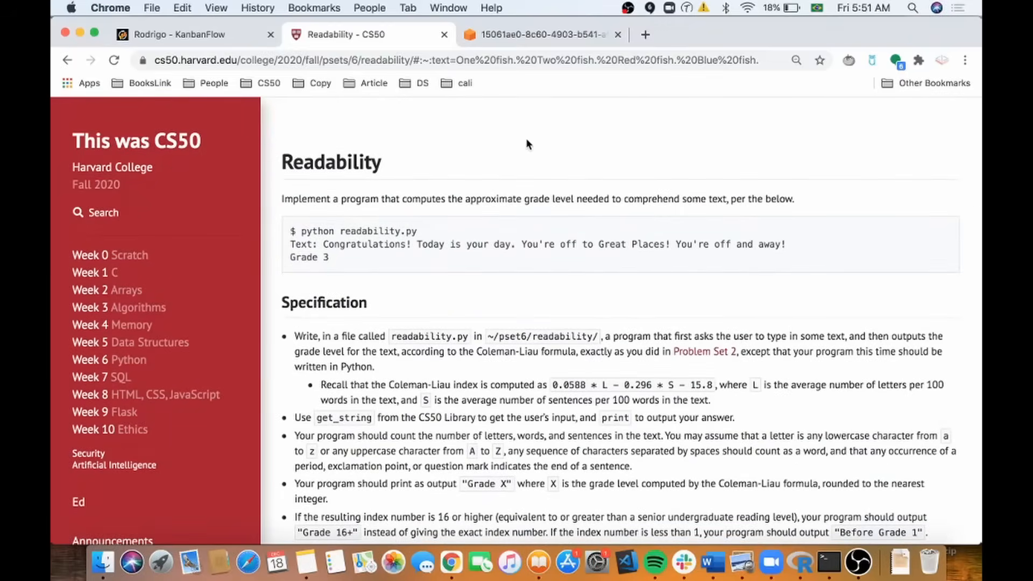
# Step: Highlight getGradeLevel in readability.py's main, then bring up readability.c for comparison
pyautogui.scroll(-3)
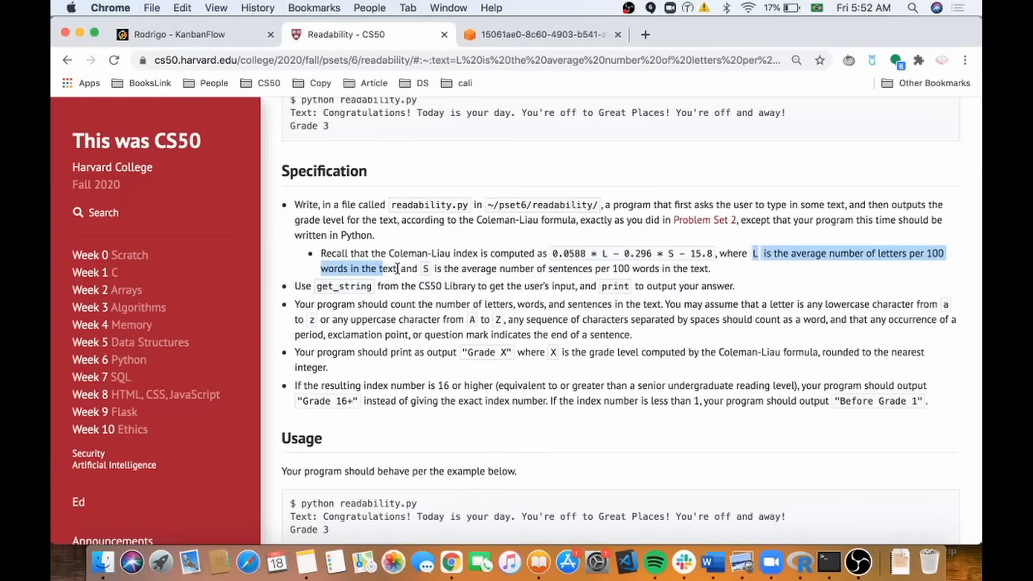
pyautogui.click(534, 34)
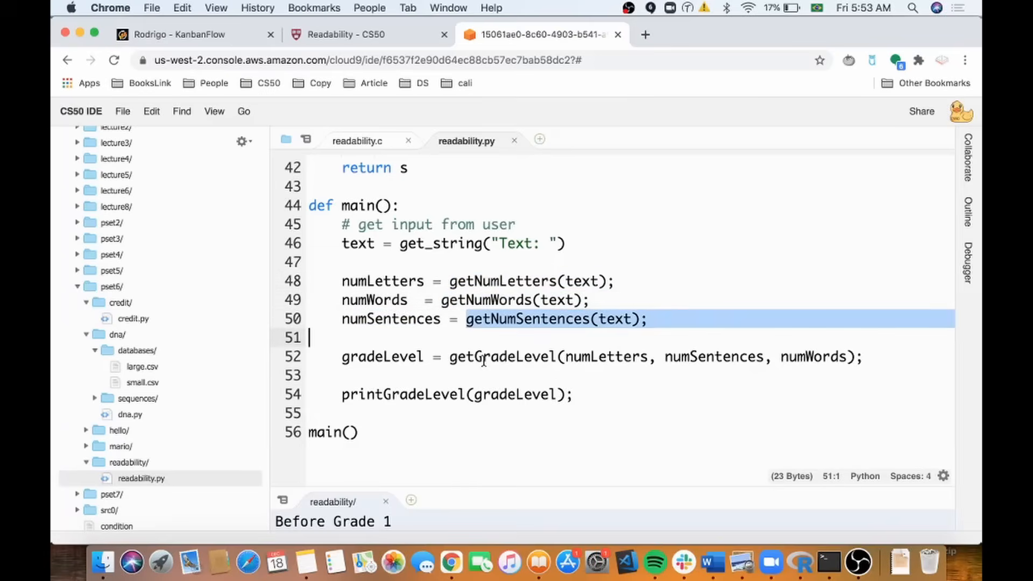
pyautogui.doubleClick(503, 356)
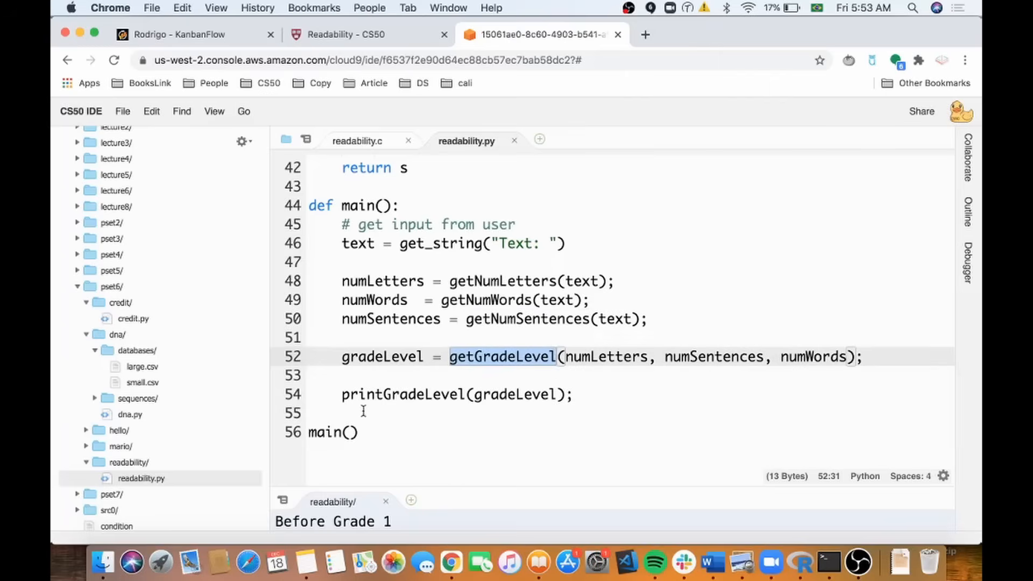
pyautogui.click(357, 141)
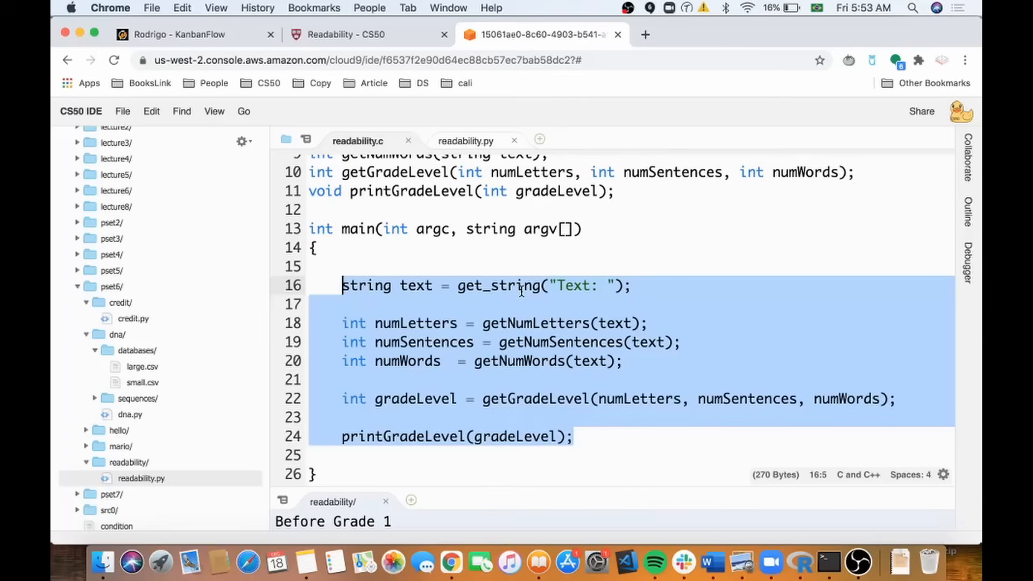
pyautogui.click(349, 34)
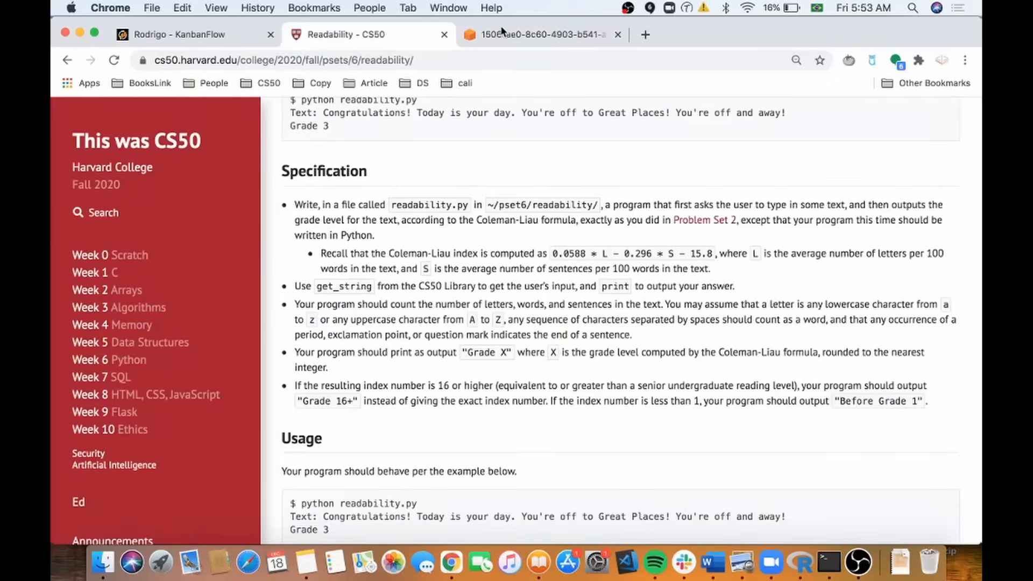
pyautogui.click(537, 35)
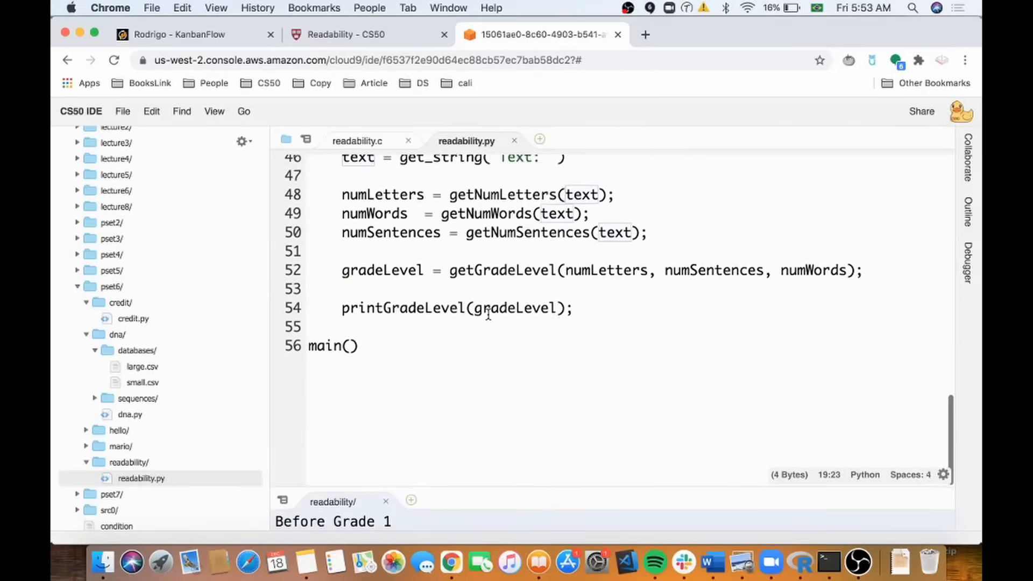
pyautogui.scroll(3)
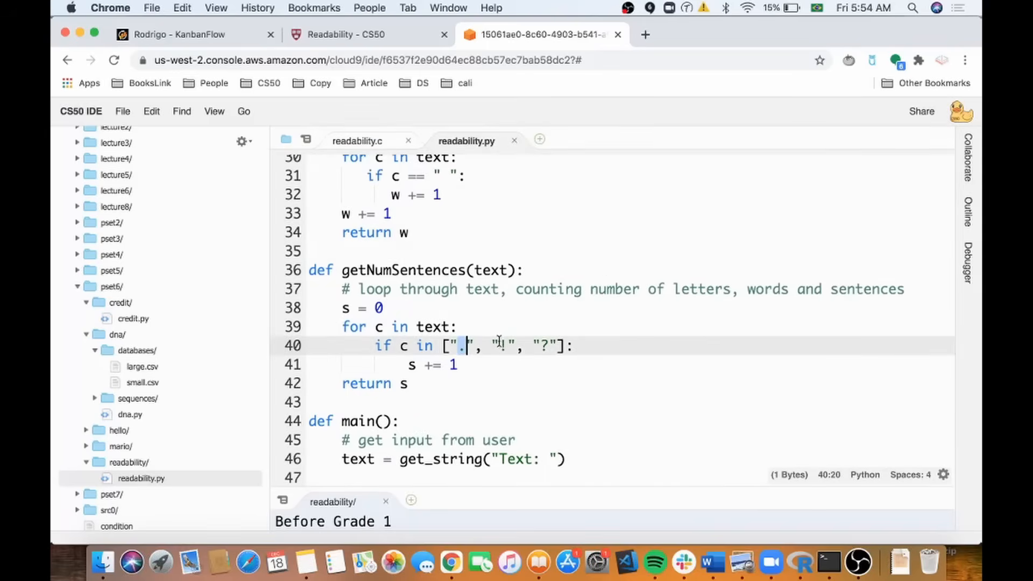
pyautogui.click(357, 141)
pyautogui.write('getNum')
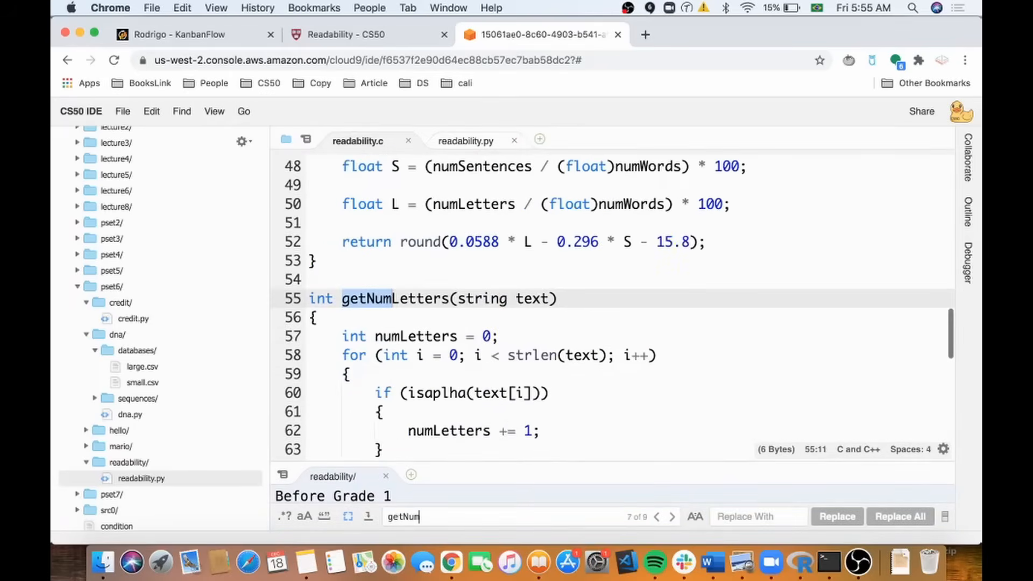
# Step: Return to the readability.c editor to search its getNum helper functions
pyautogui.click(465, 141)
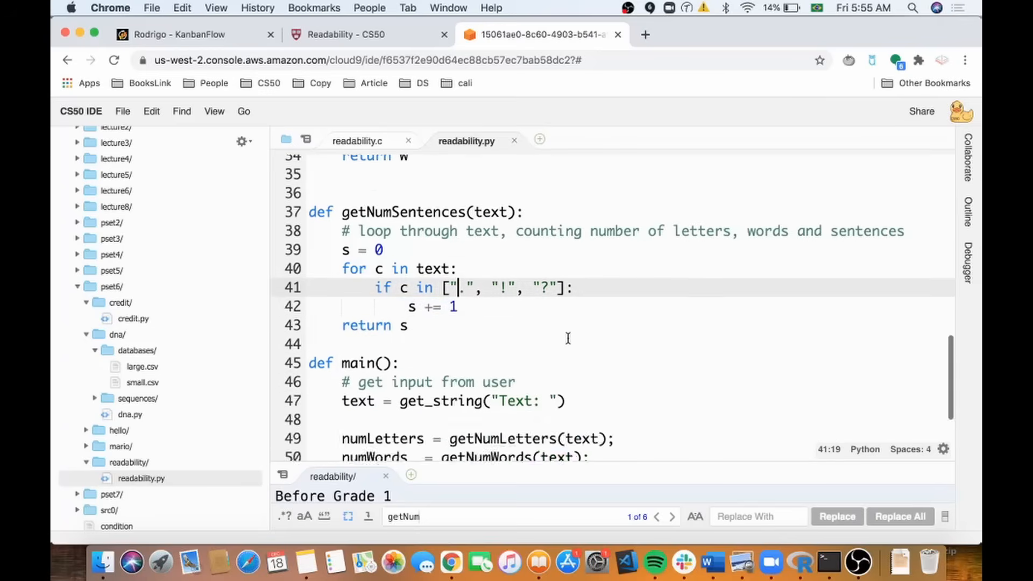